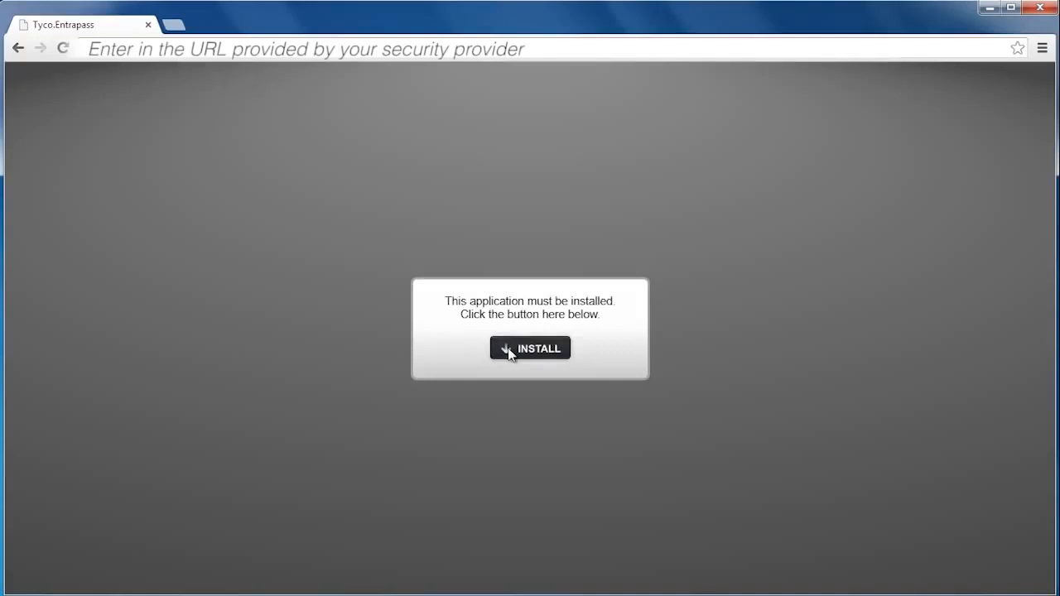
Install EntraPass Web from the provider's page, accepting the unverified publisher security warning
left_click(529, 348)
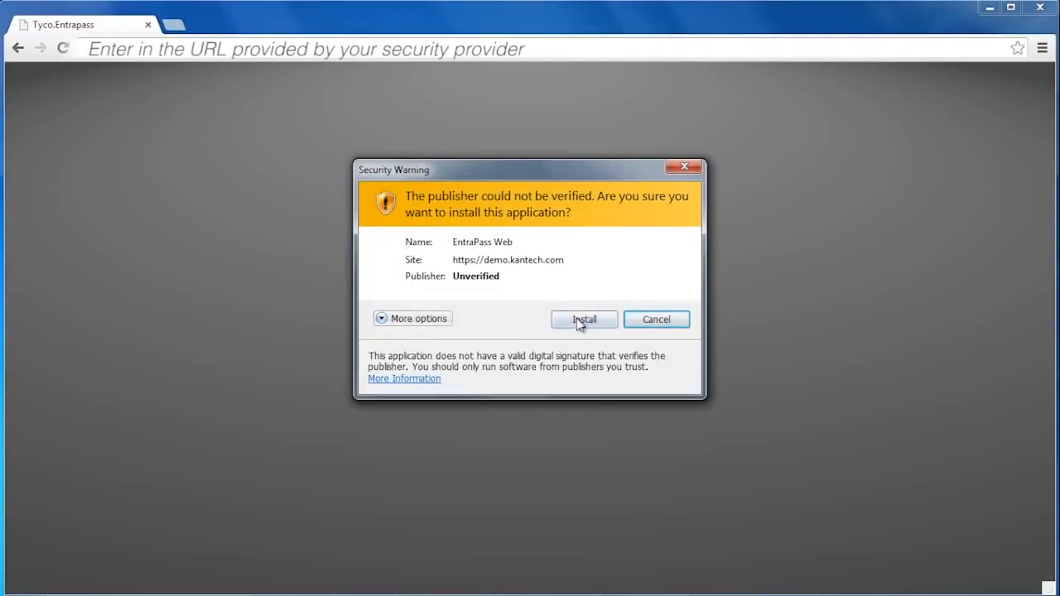
left_click(583, 319)
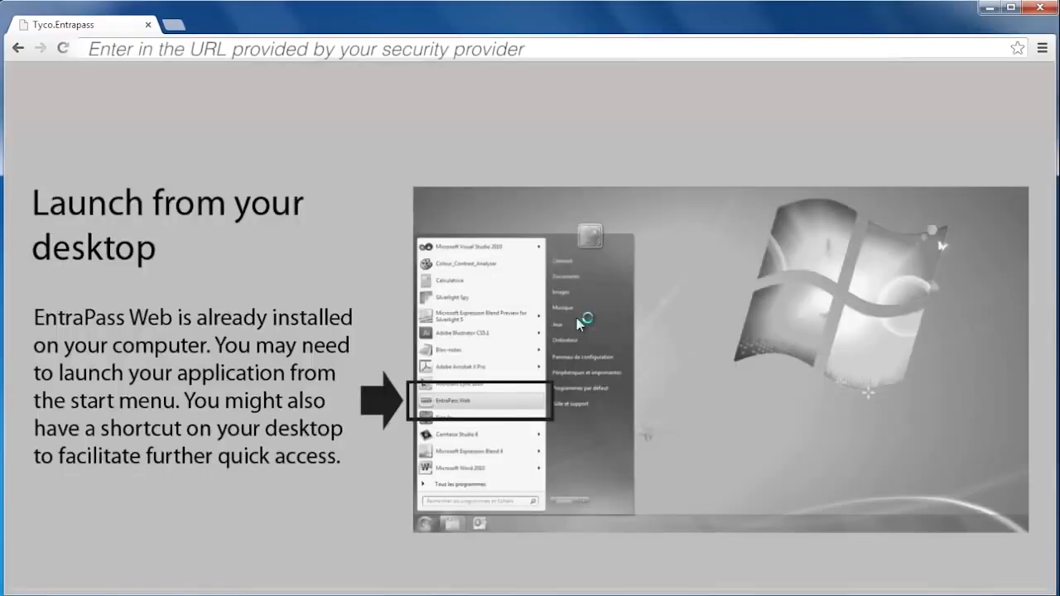
Launch EntraPass Web and log in with the operator credentials to reach the welcome screen
left_click(479, 400)
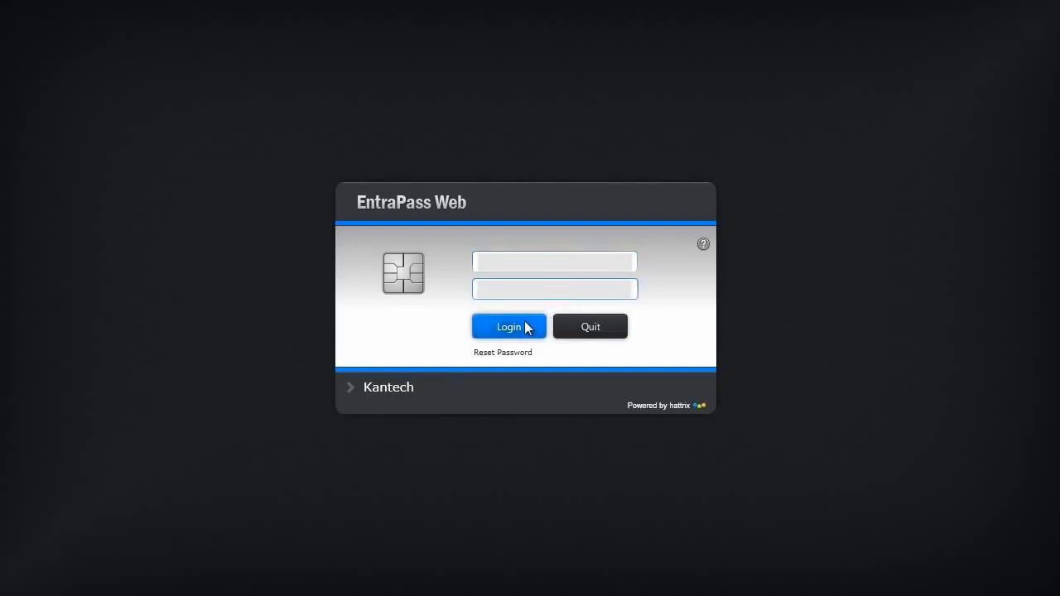
left_click(509, 326)
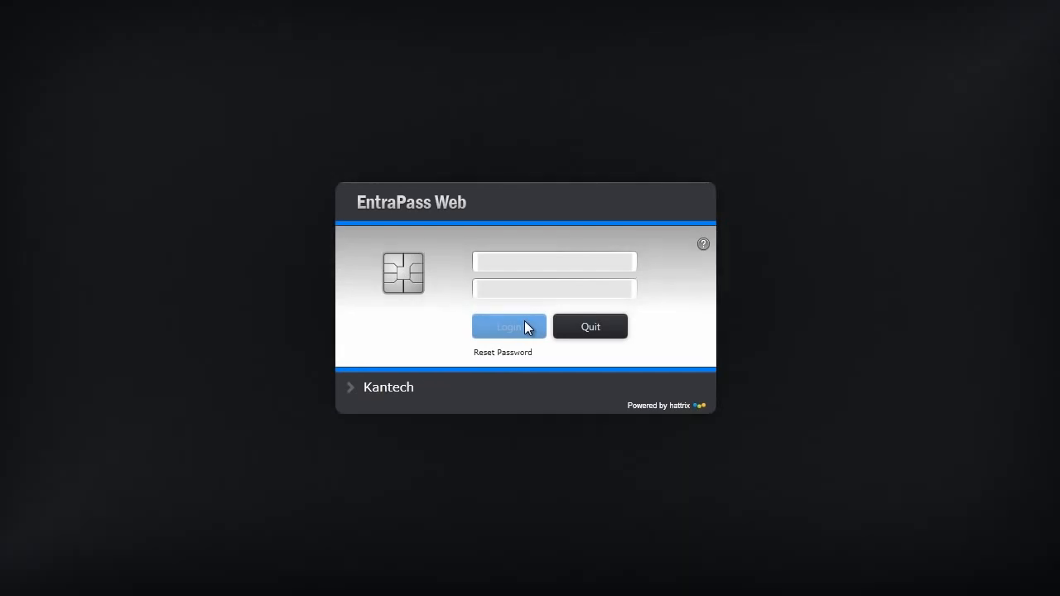
left_click(508, 326)
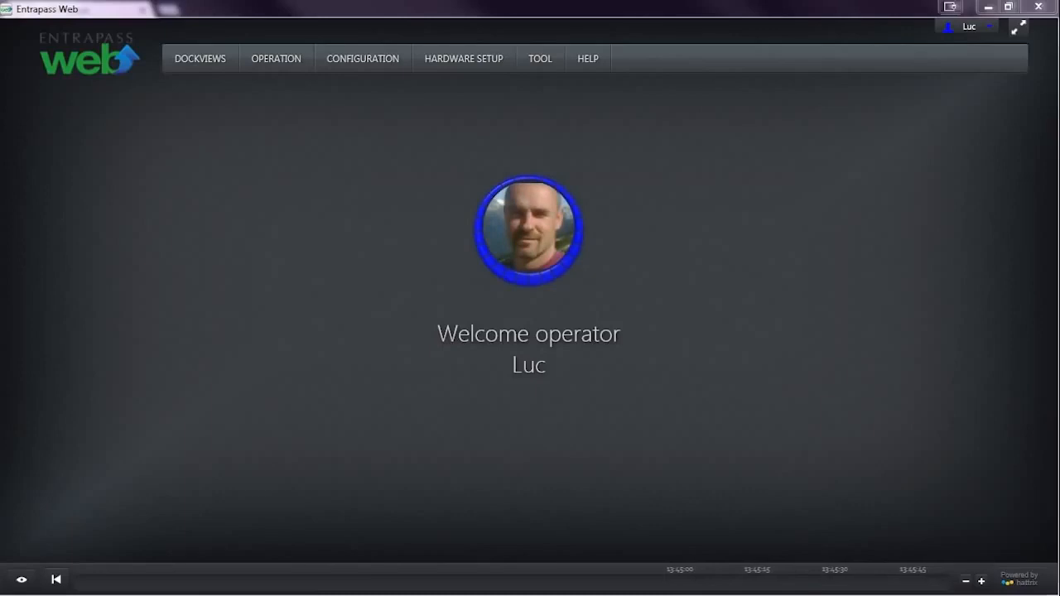
Browse the Operation and Hardware Setup menus, revealing users, events, controller, door, relay and input items
left_click(275, 58)
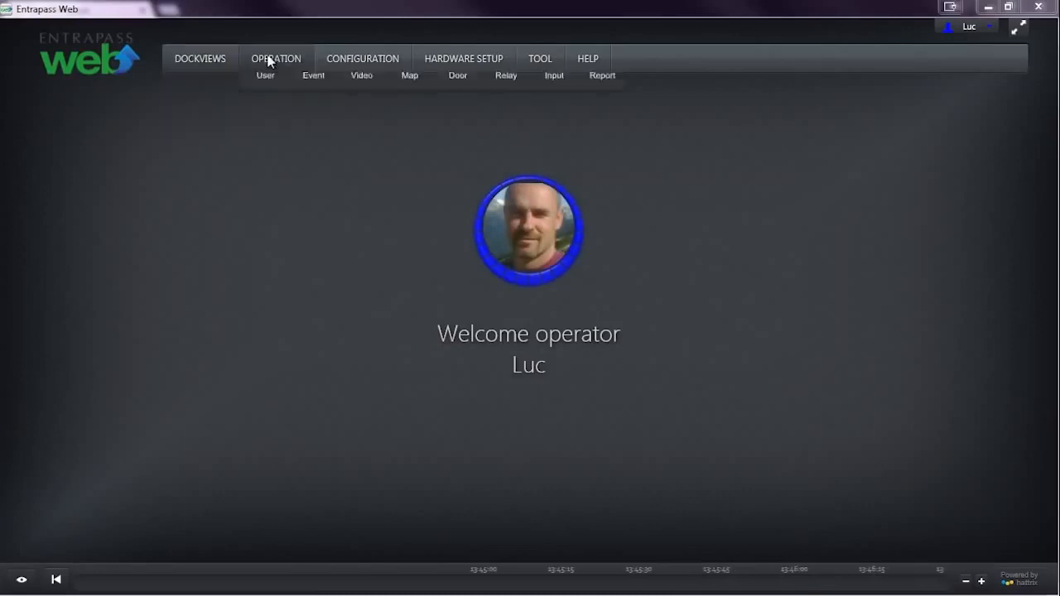
left_click(463, 57)
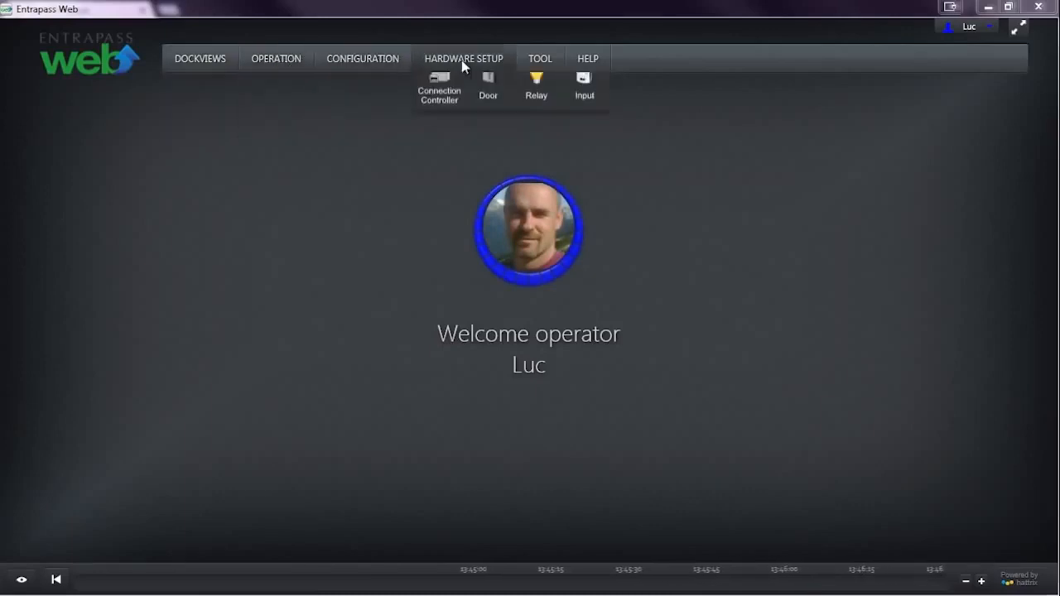
mouse_move(540, 62)
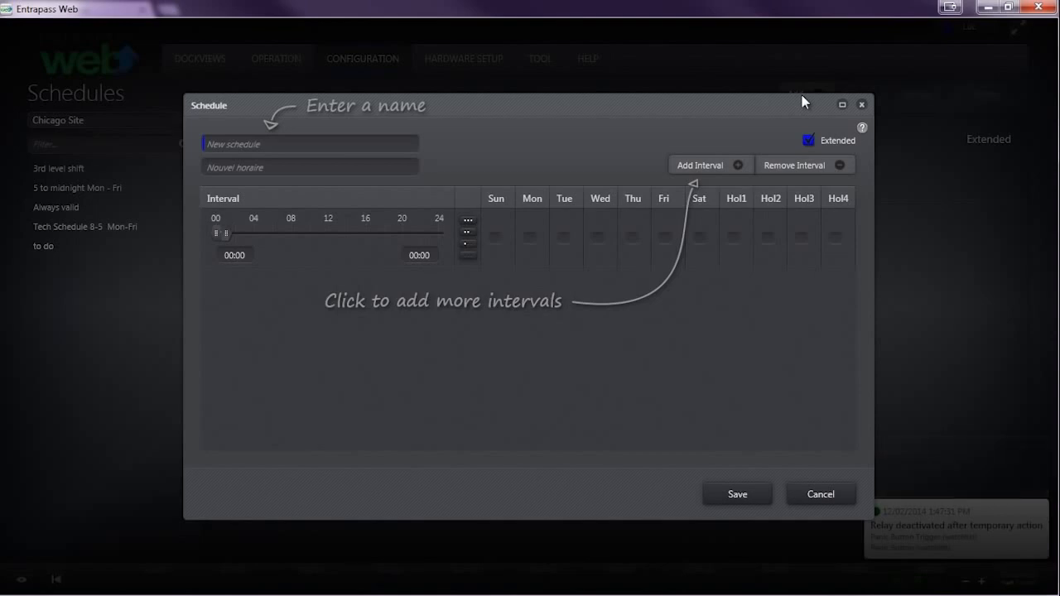
mouse_move(804, 103)
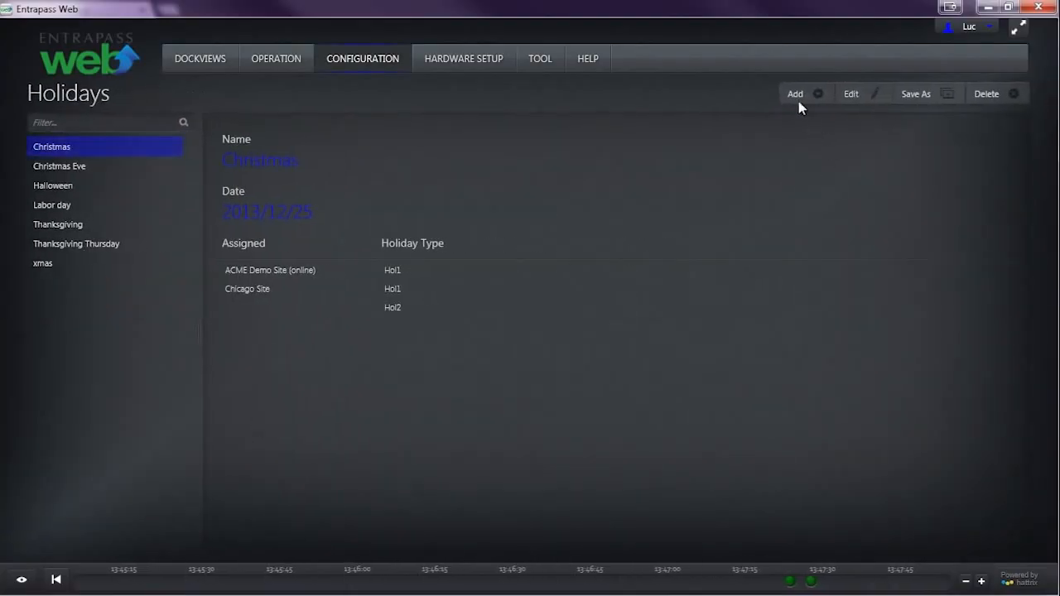
Start adding a new holiday, access level and user to show each page's tutorial hints
left_click(795, 94)
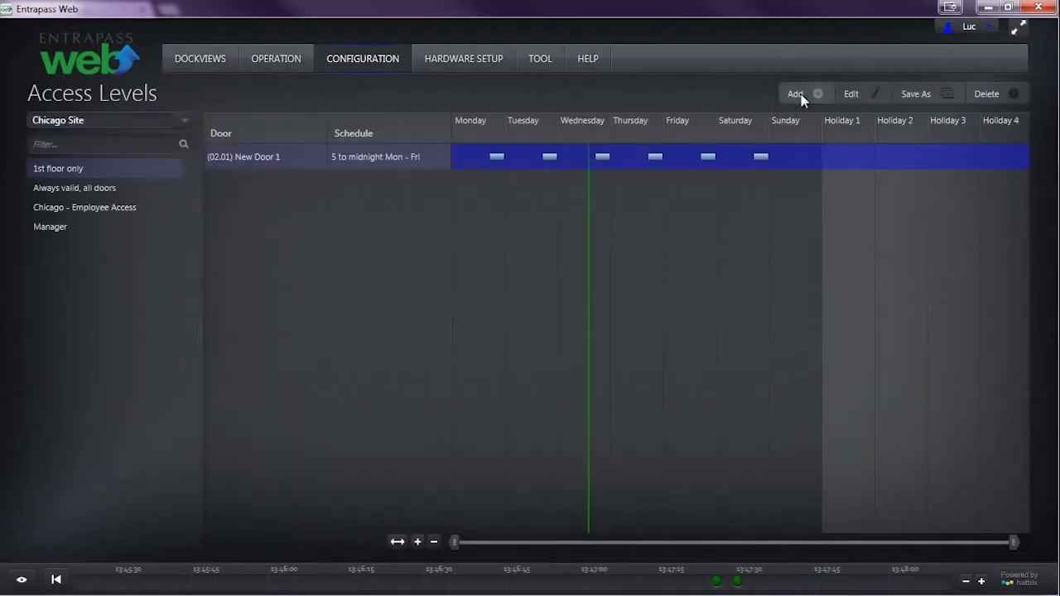
left_click(794, 92)
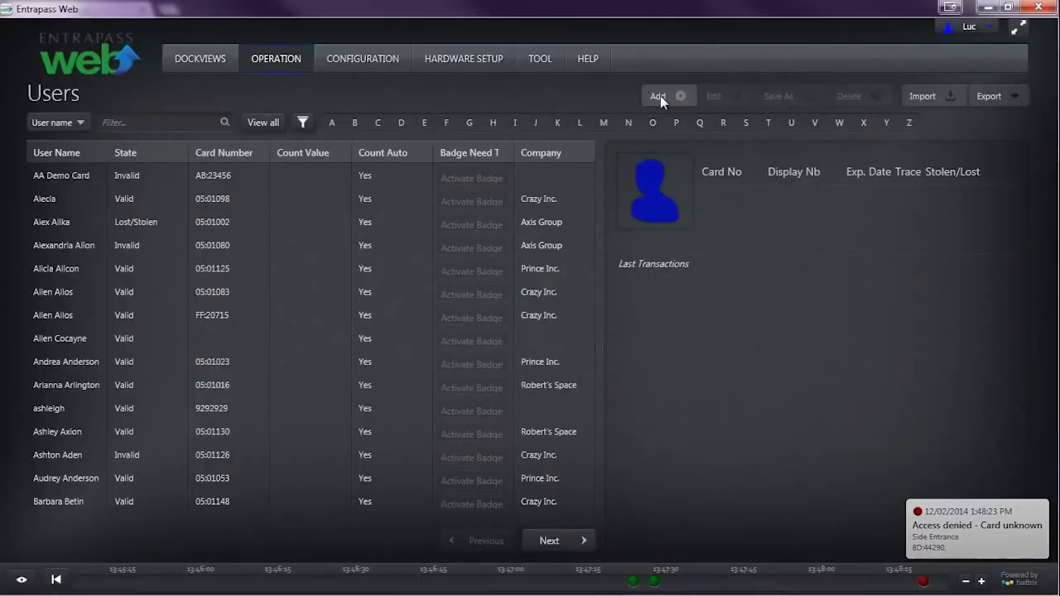
left_click(658, 96)
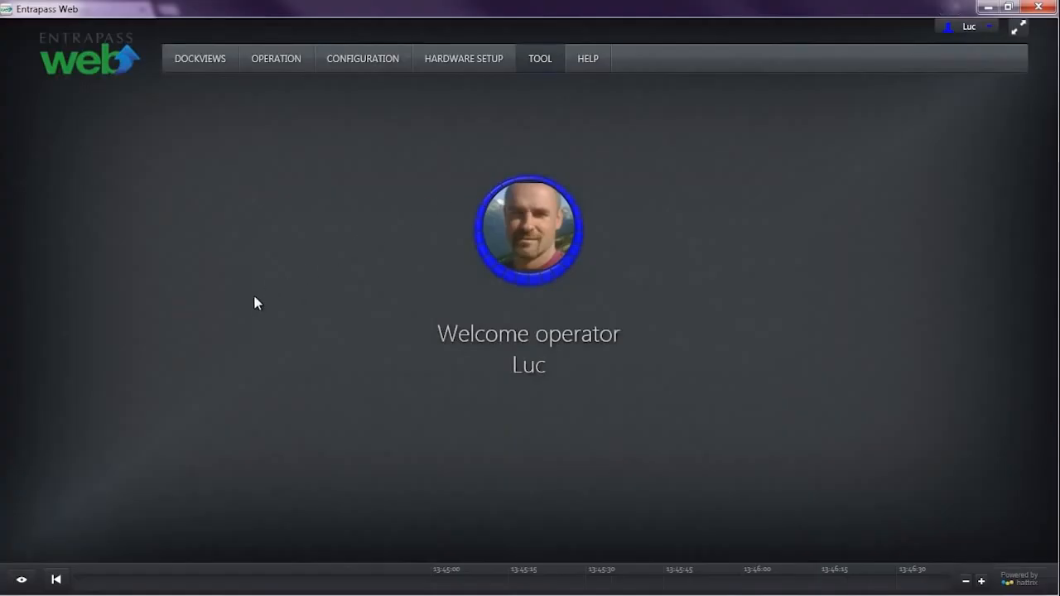
Leave the Add User form and show the Configuration hub with its user, access level, schedule, holiday and tenant tiles
left_click(539, 57)
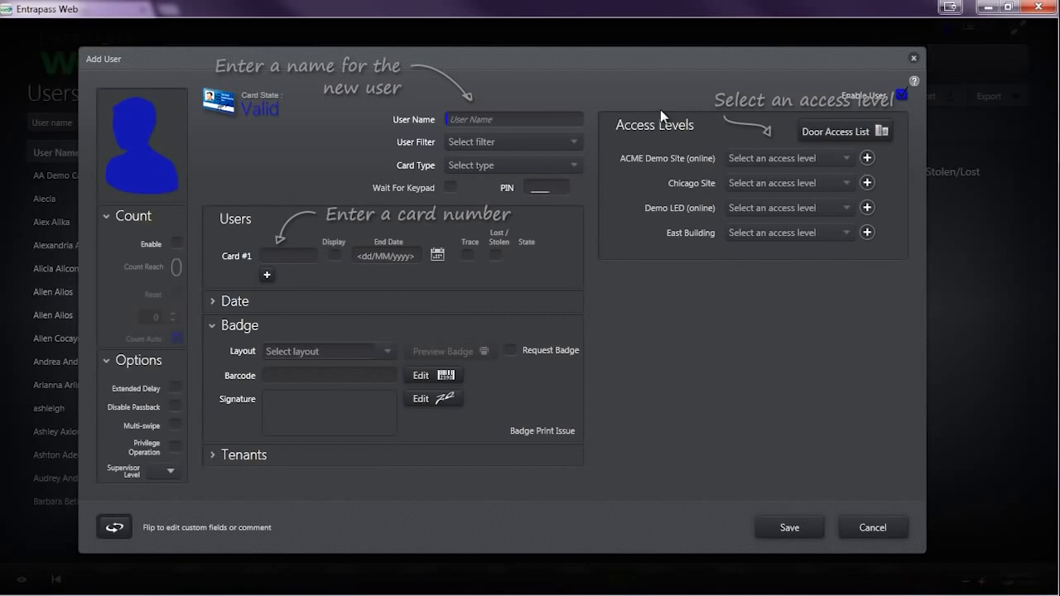
left_click(871, 527)
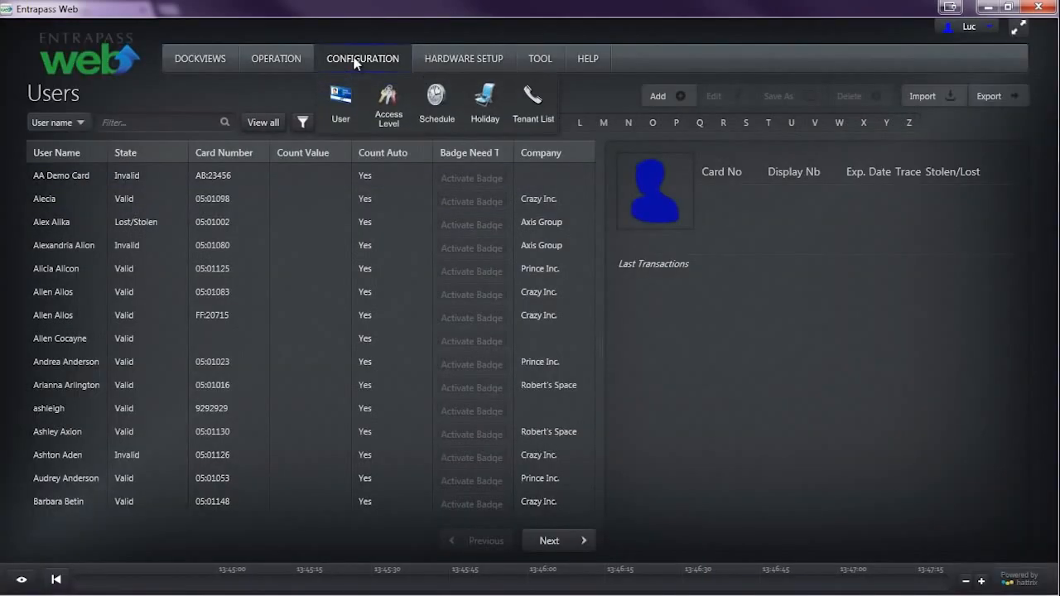
left_click(362, 58)
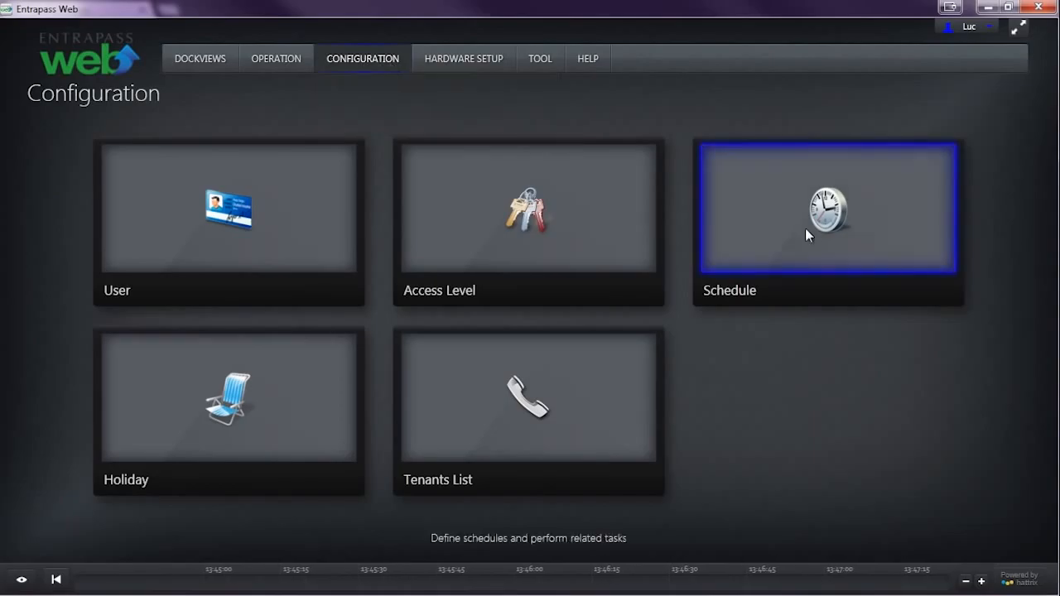